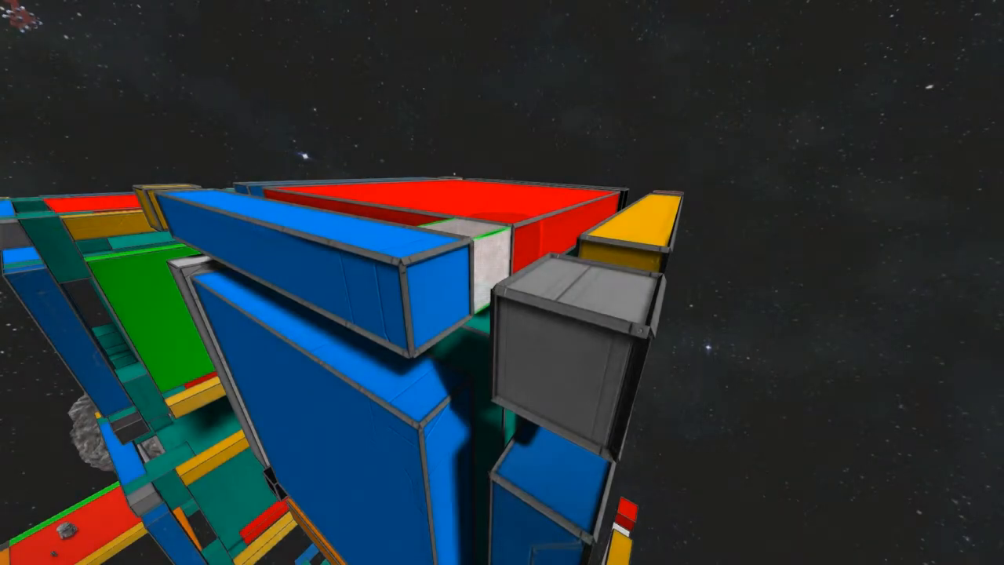
mouse_move(502, 282)
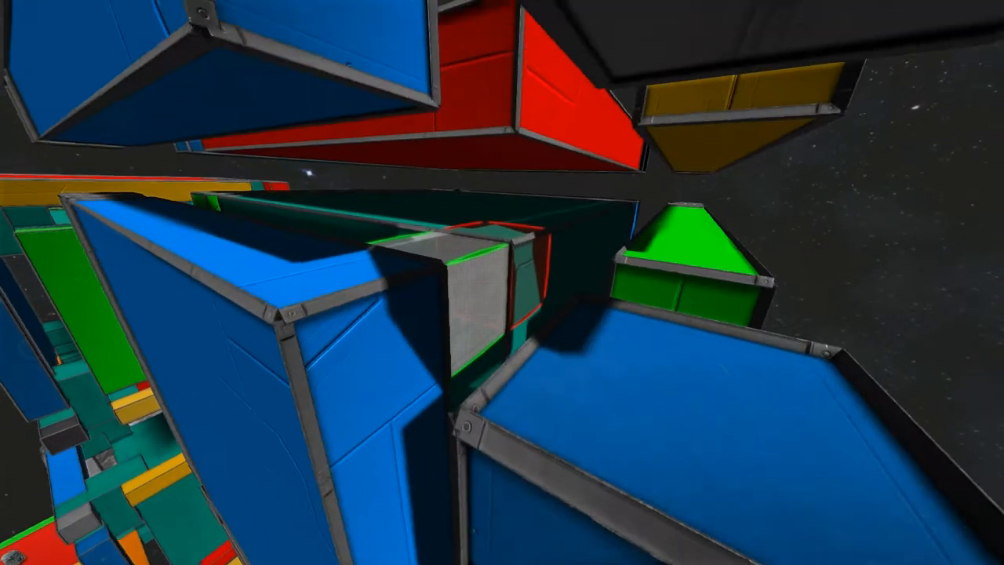